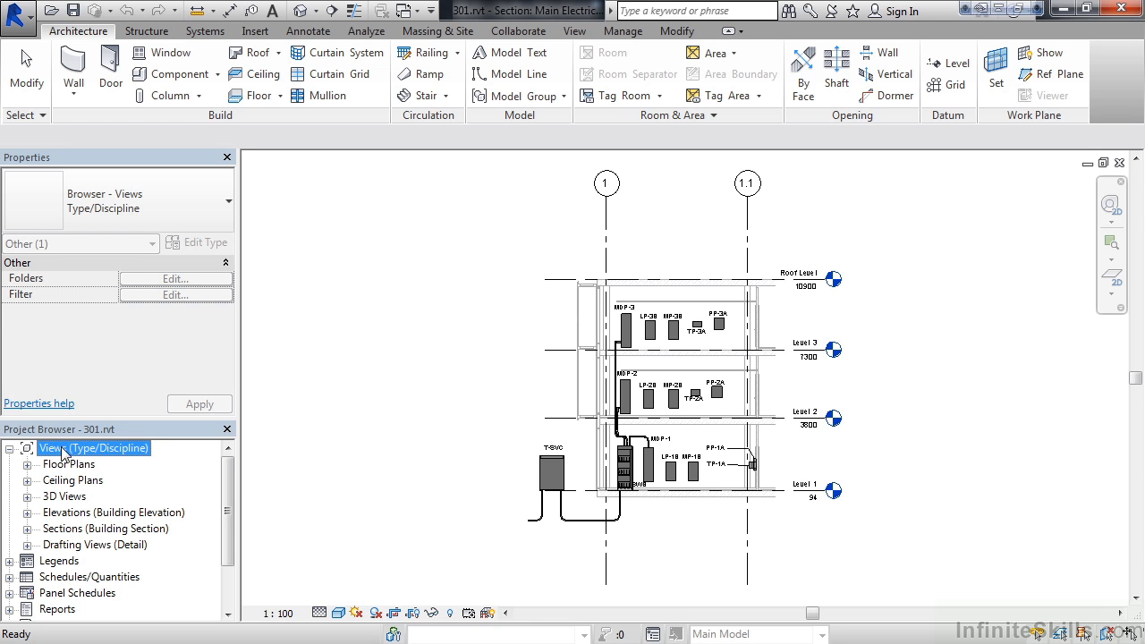
Check the Project Browser's organization settings from the views list context menu and dismiss them.
{"action": "right_click", "coordinate": [94, 448]}
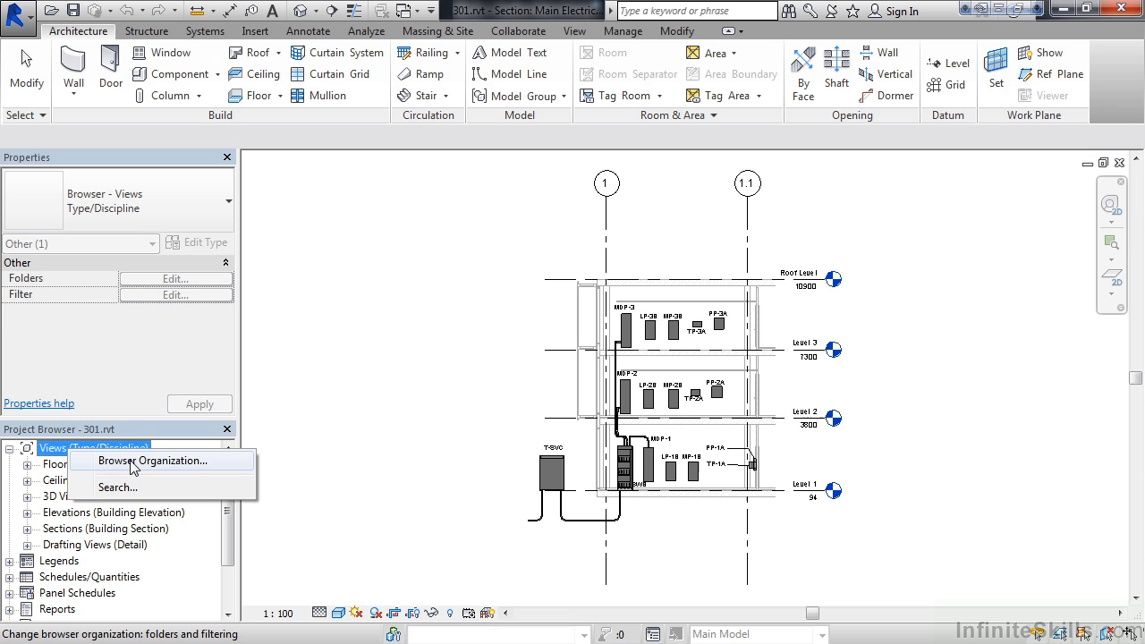
{"action": "left_click", "coordinate": [161, 460]}
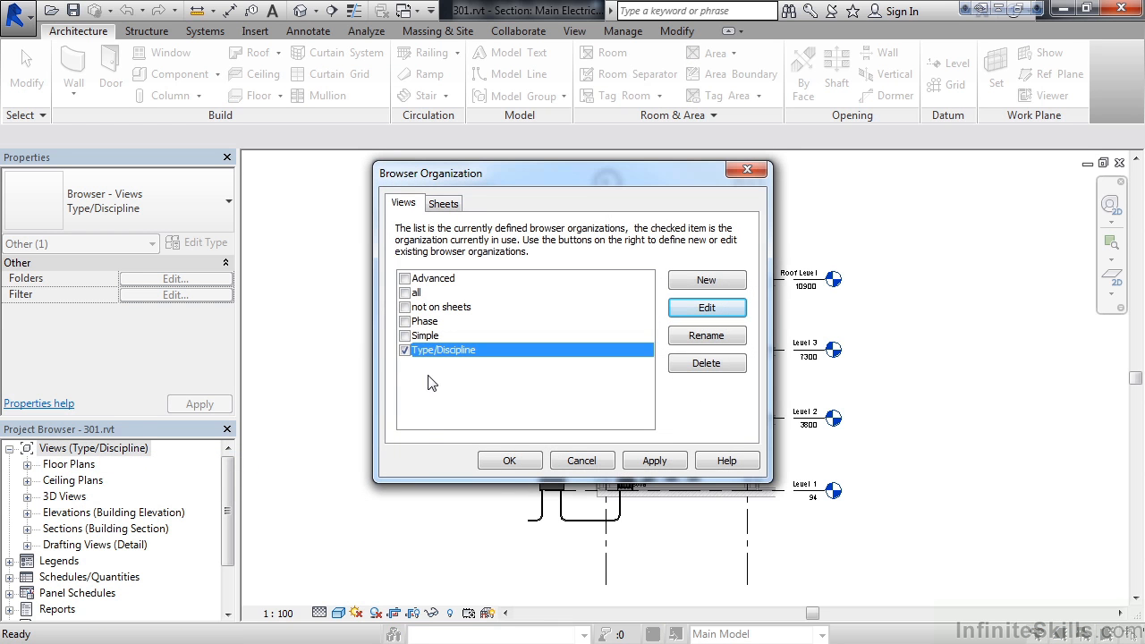
{"action": "mouse_move", "coordinate": [505, 415]}
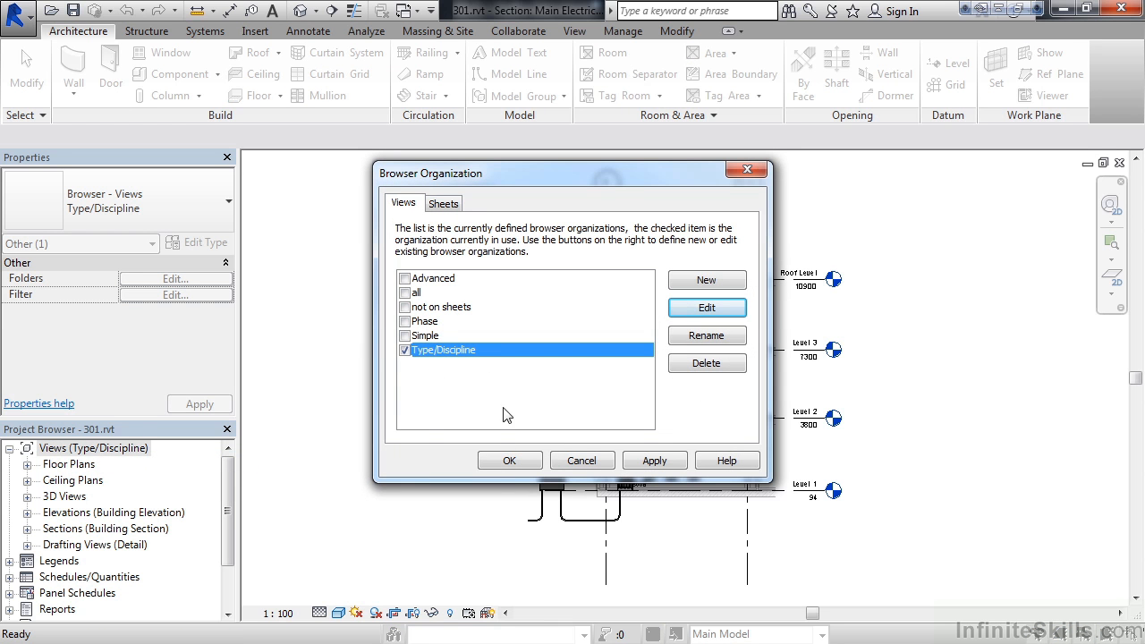
{"action": "left_click", "coordinate": [508, 460]}
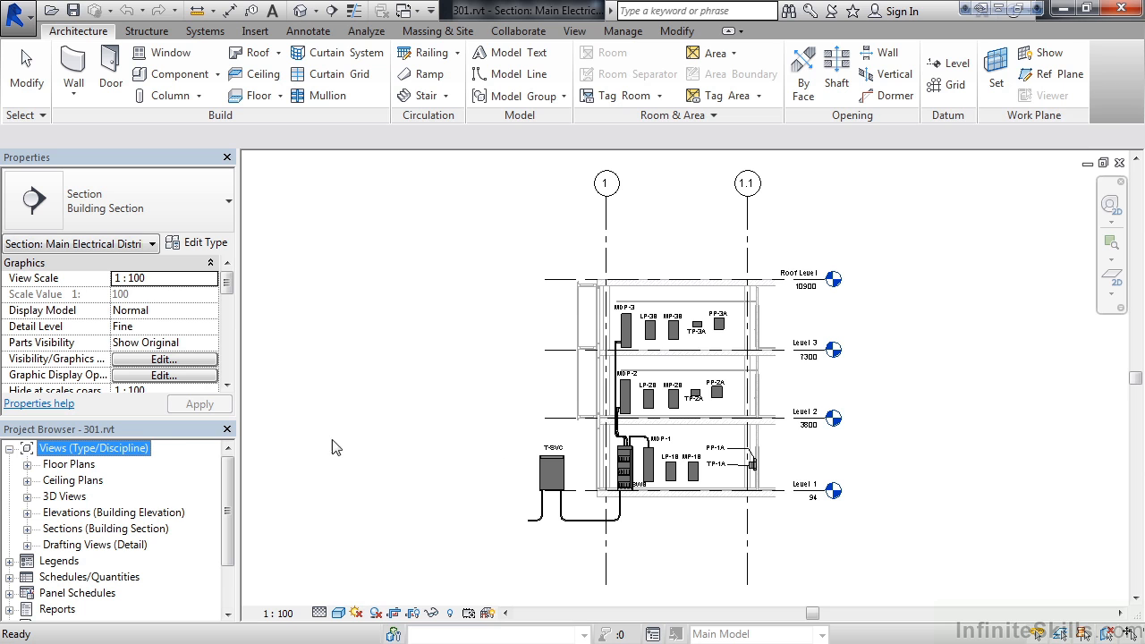
{"action": "mouse_move", "coordinate": [39, 502]}
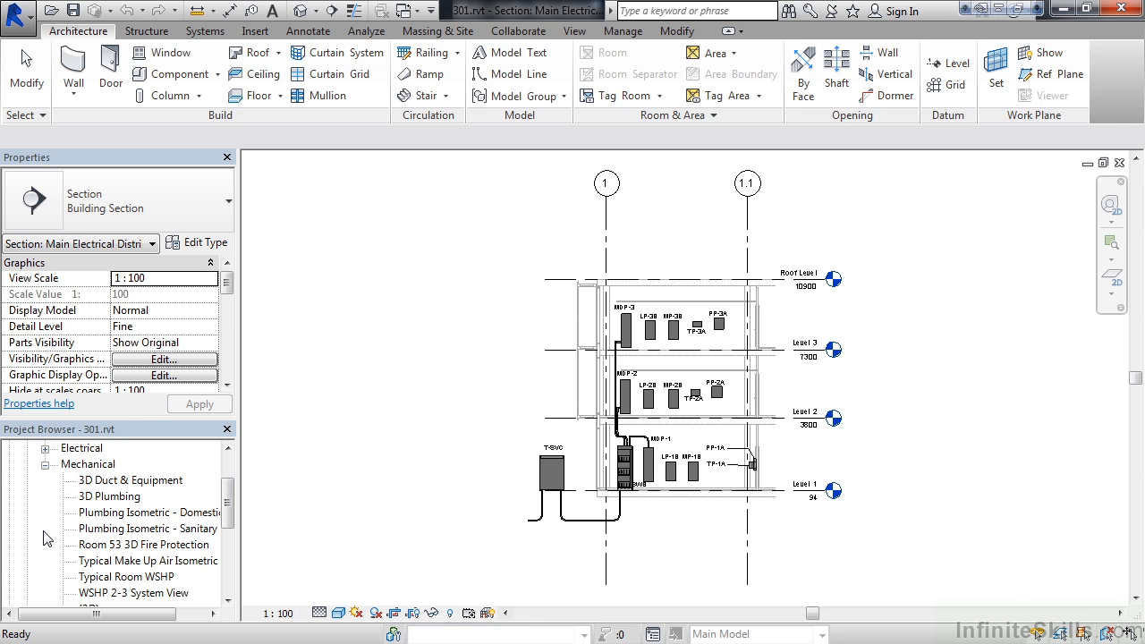
{"action": "mouse_move", "coordinate": [211, 505]}
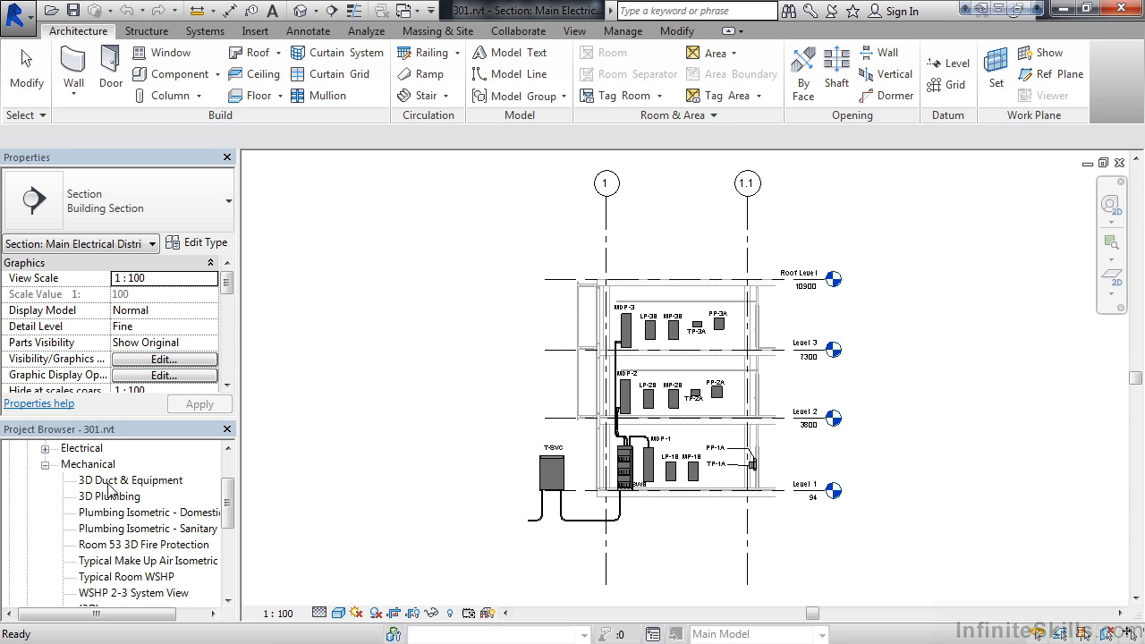
Open the 3D Duct & Equipment view, then the Room 53 3D Fire Protection view.
{"action": "double_click", "coordinate": [129, 479]}
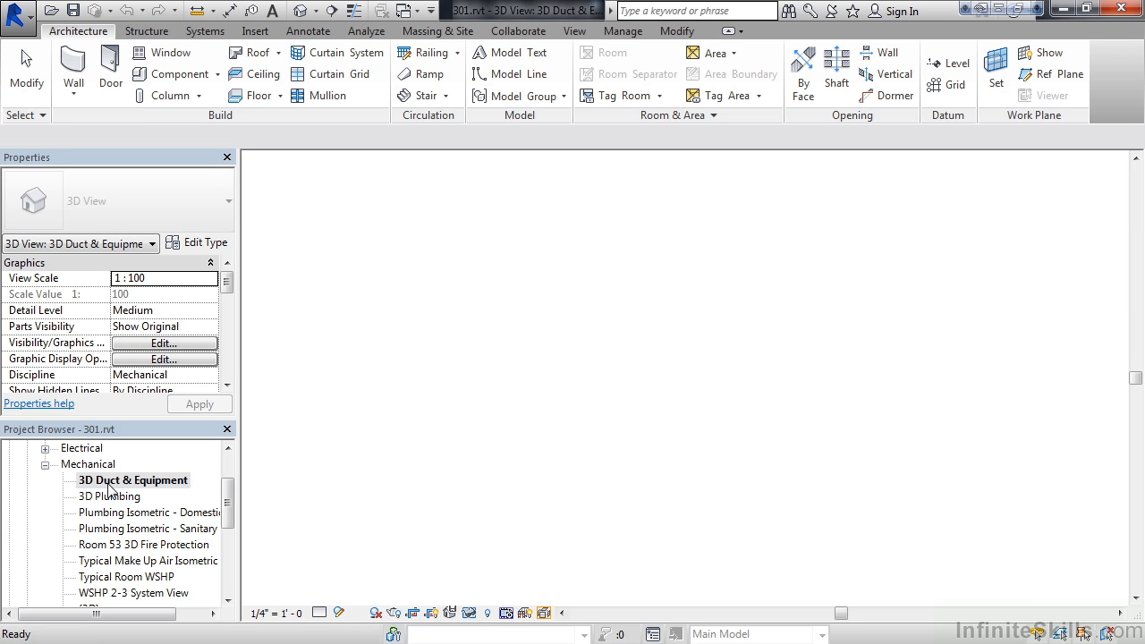
{"action": "double_click", "coordinate": [133, 479]}
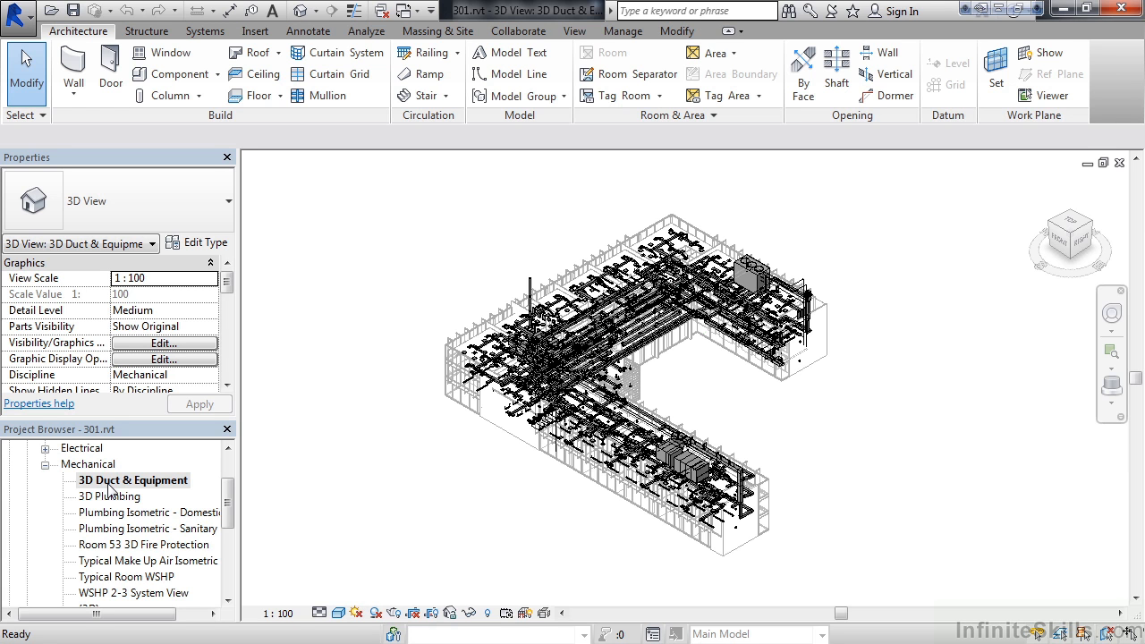
{"action": "mouse_move", "coordinate": [126, 551]}
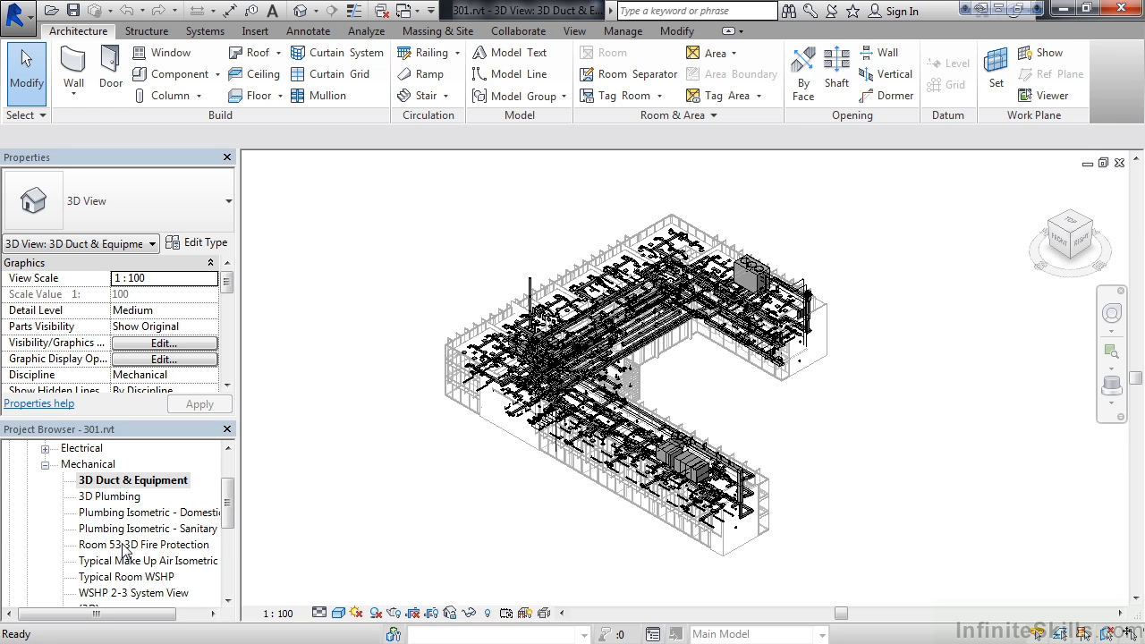
{"action": "double_click", "coordinate": [147, 544]}
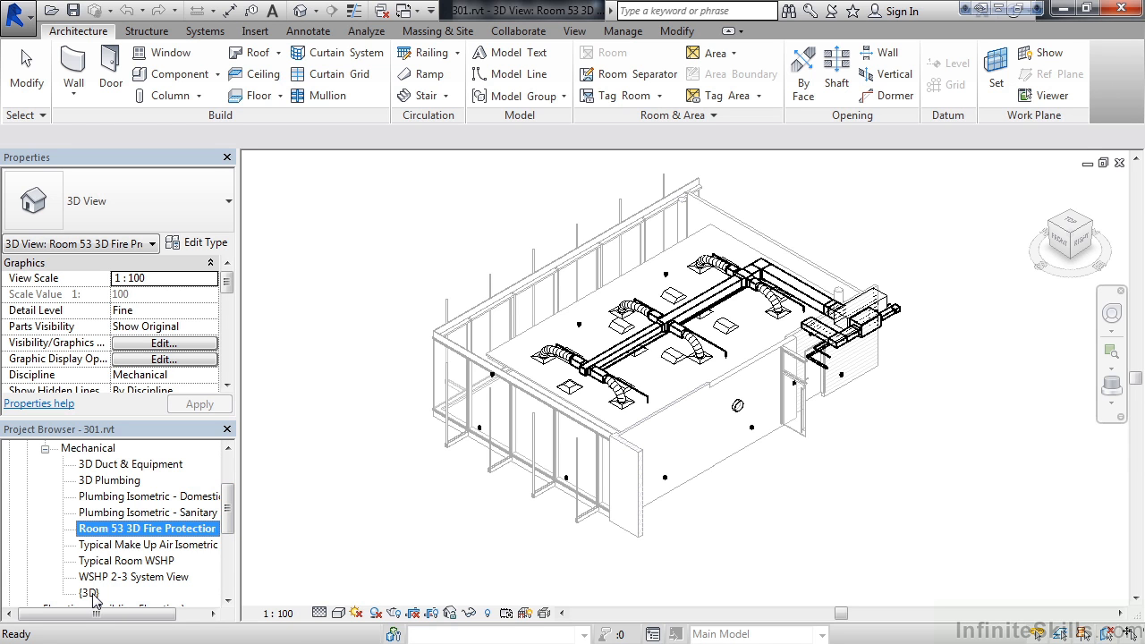
Open the default {3D} view under Mechanical showing the whole building's duct model.
{"action": "double_click", "coordinate": [90, 593]}
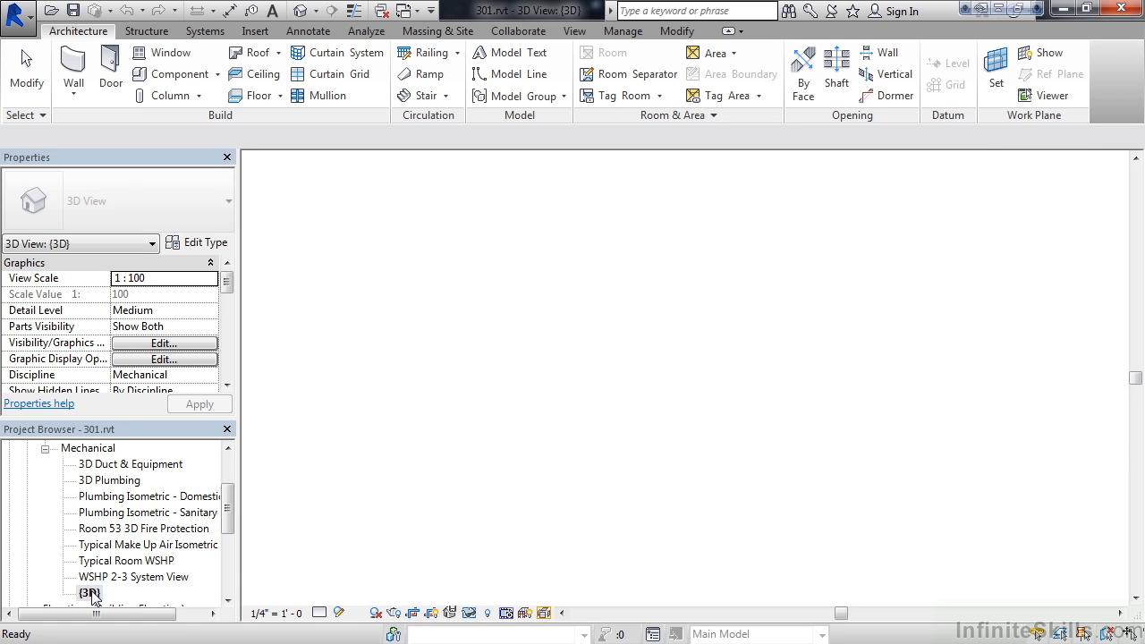
{"action": "double_click", "coordinate": [129, 464]}
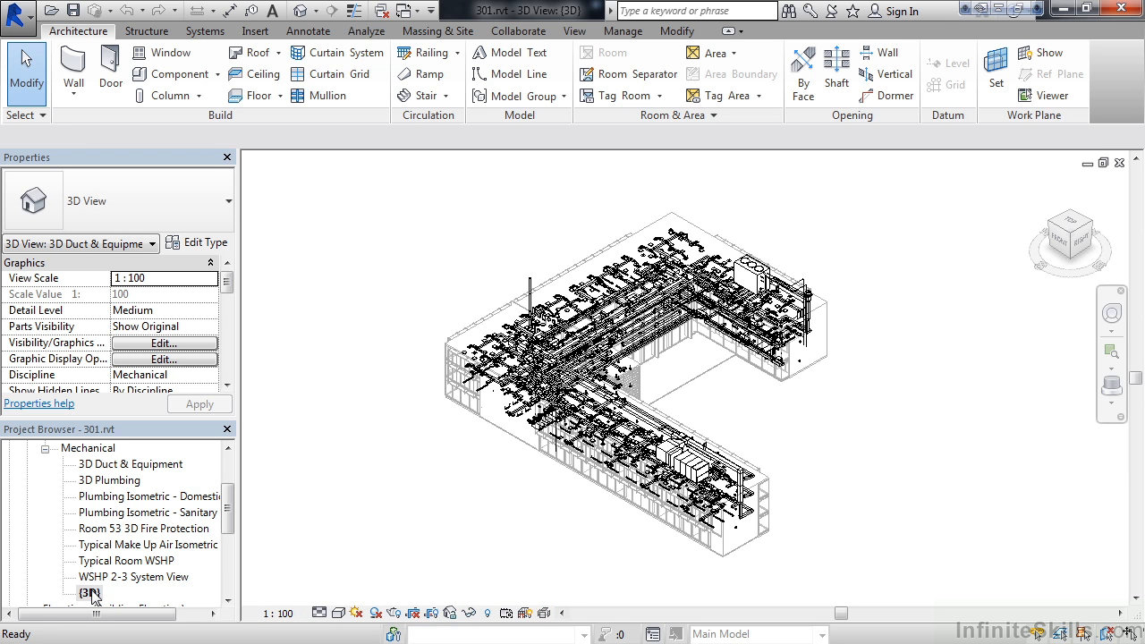
{"action": "mouse_move", "coordinate": [338, 52]}
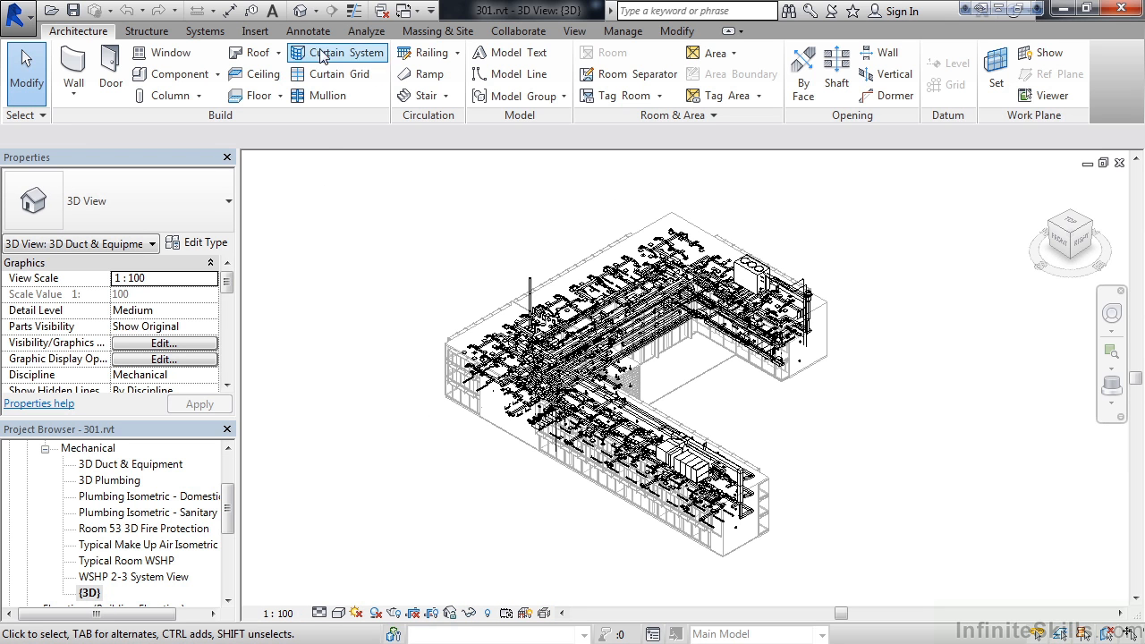
{"action": "mouse_move", "coordinate": [297, 11]}
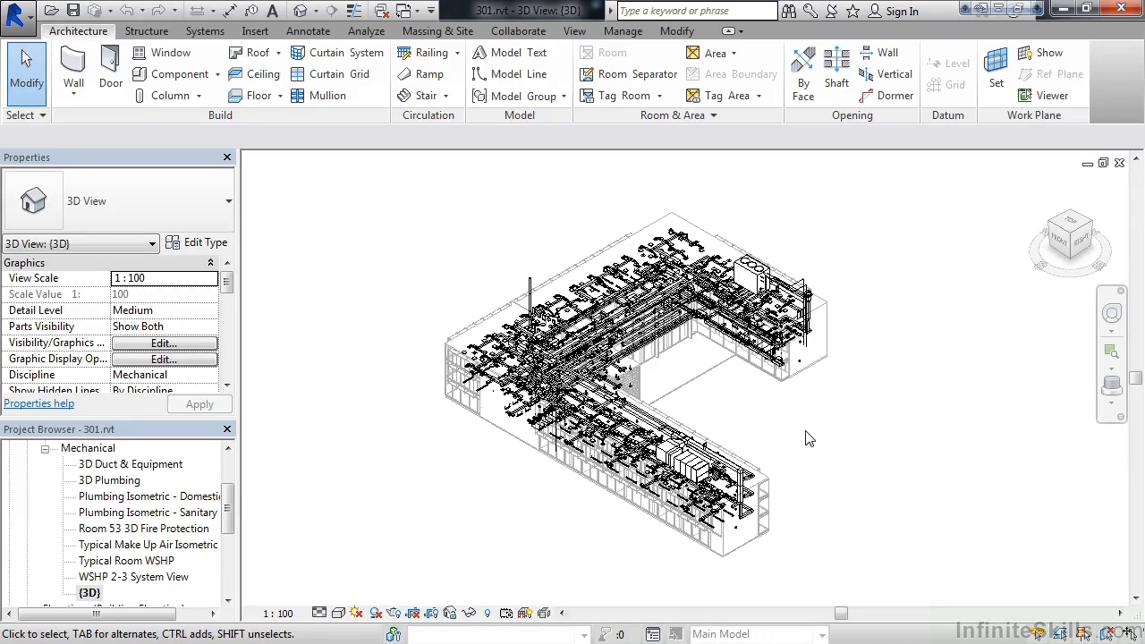
{"action": "mouse_move", "coordinate": [820, 422]}
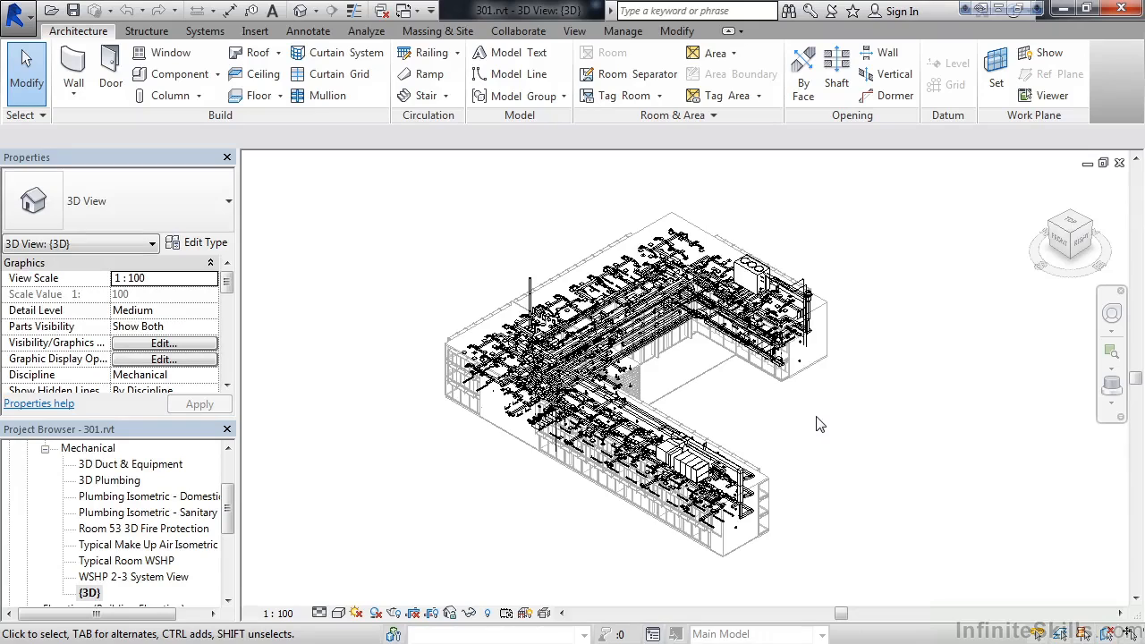
Zoom in on the mechanical model and pan it back and forth across the view.
{"action": "scroll", "scroll_direction": "up", "scroll_amount": 3}
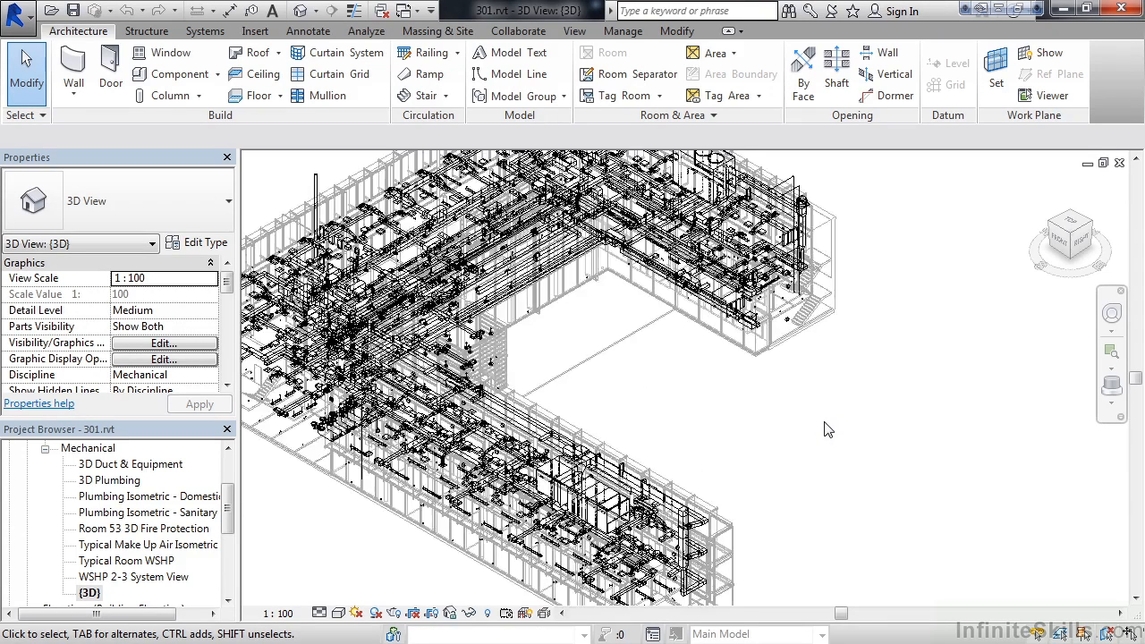
{"action": "left_click_drag", "start_coordinate": [827, 429], "coordinate": [734, 442]}
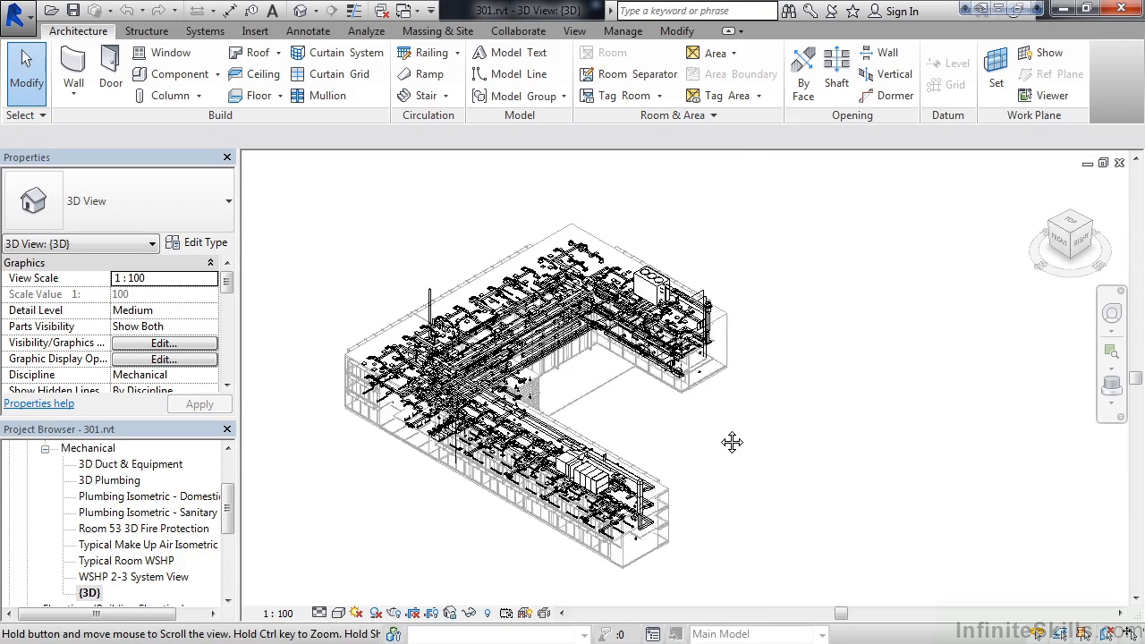
{"action": "left_click_drag", "start_coordinate": [734, 442], "coordinate": [812, 437]}
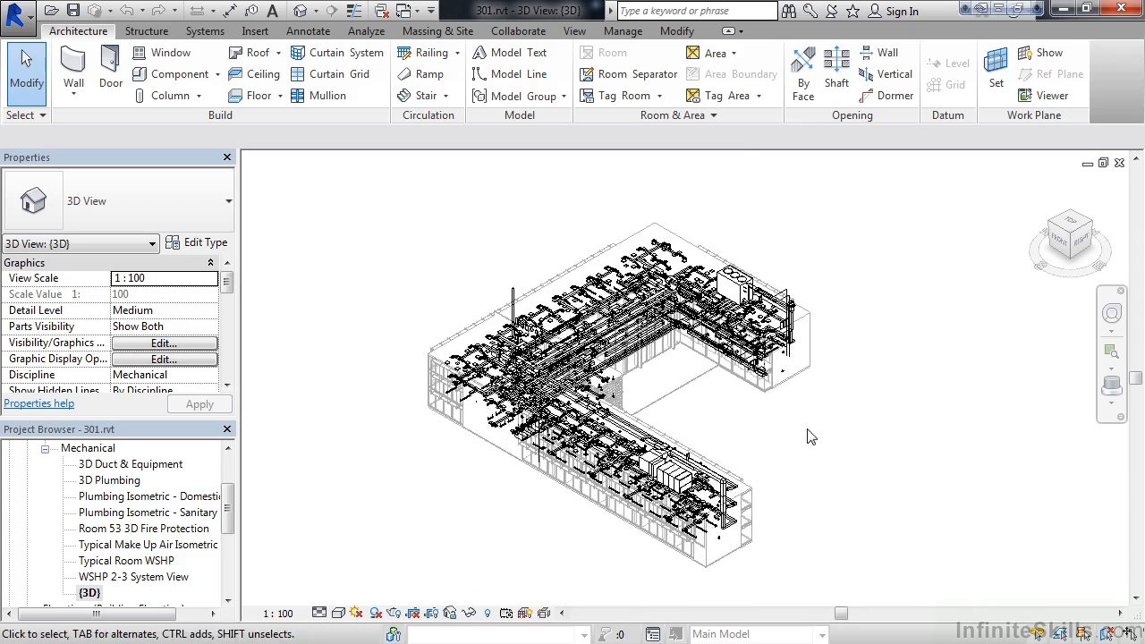
{"action": "mouse_move", "coordinate": [1092, 260]}
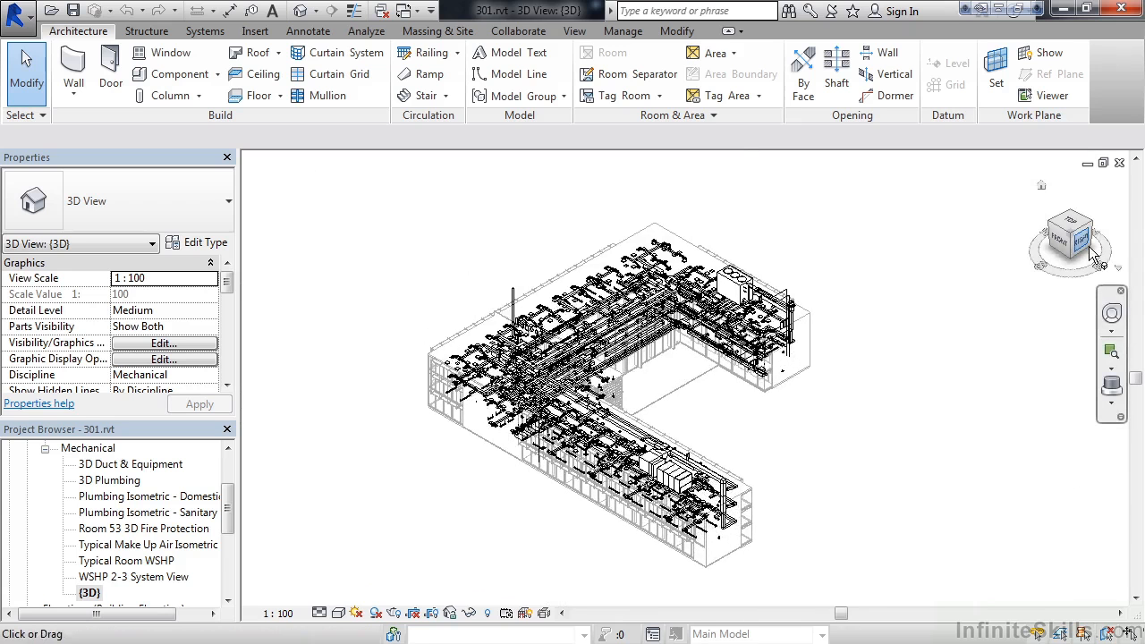
{"action": "mouse_move", "coordinate": [1092, 258]}
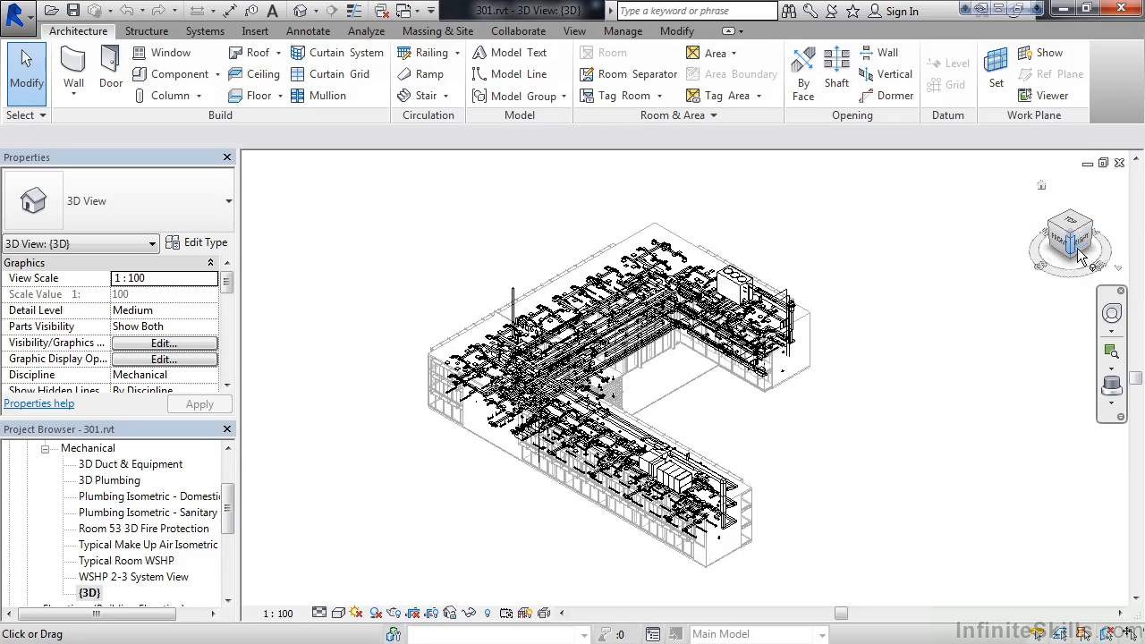
{"action": "mouse_move", "coordinate": [1083, 255]}
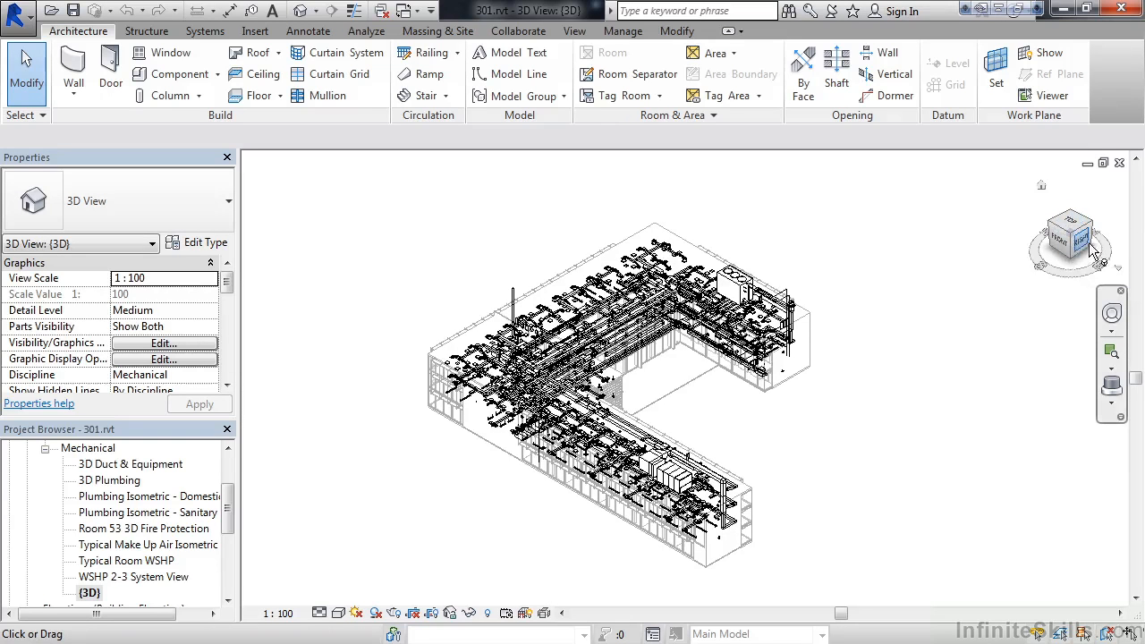
{"action": "mouse_move", "coordinate": [1078, 242]}
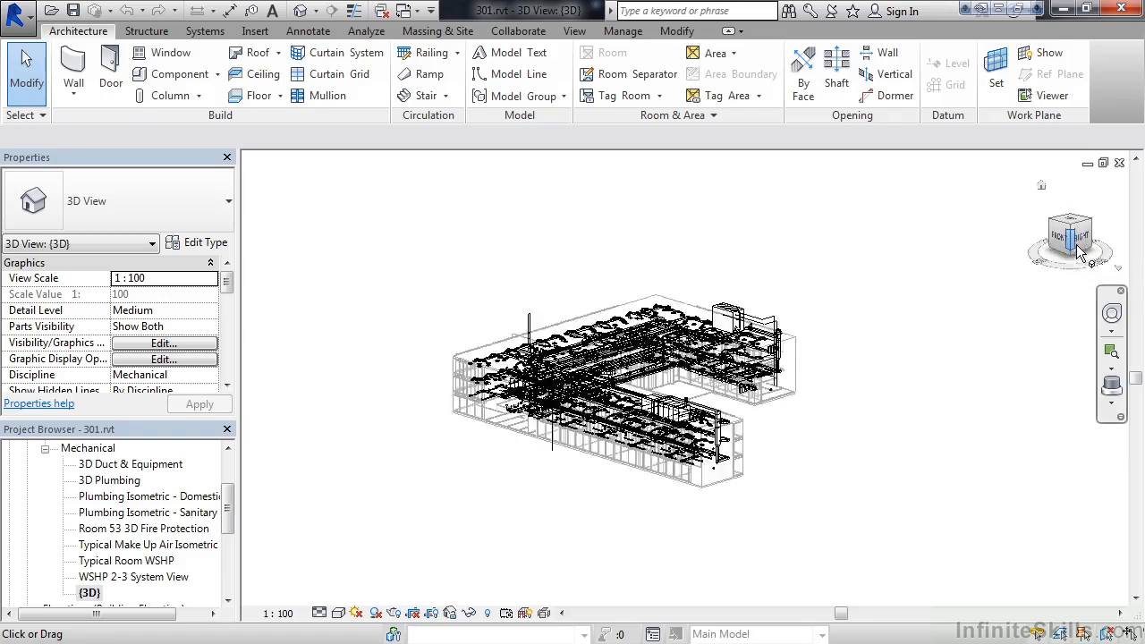
Use the ViewCube to show the model from the front, then as a flat left-side elevation.
{"action": "left_click", "coordinate": [1067, 237]}
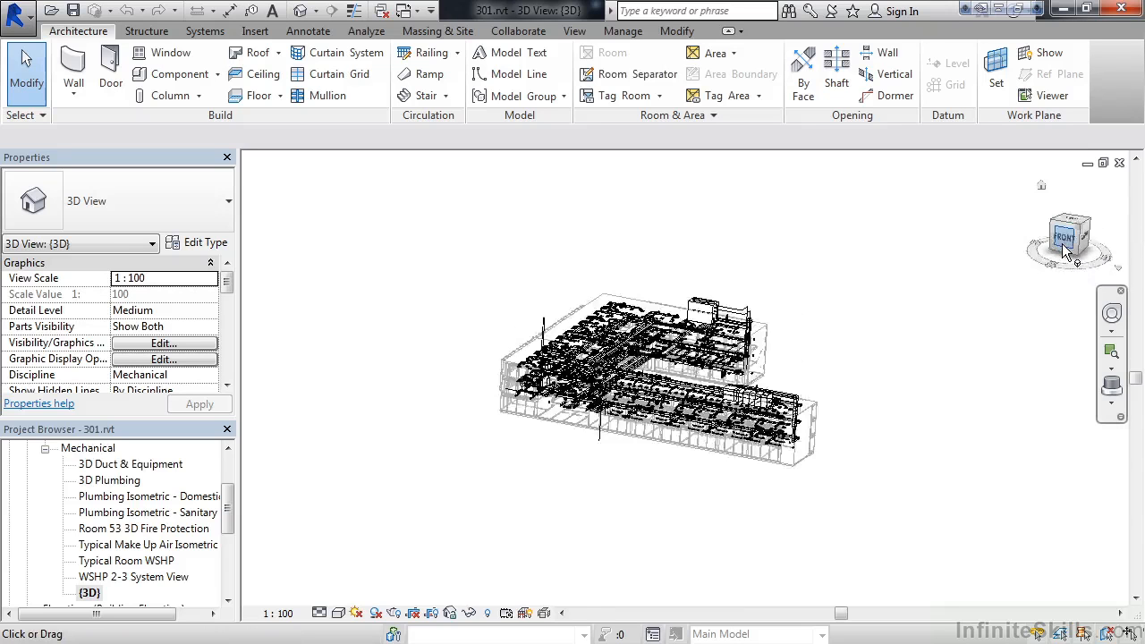
{"action": "left_click", "coordinate": [1070, 236]}
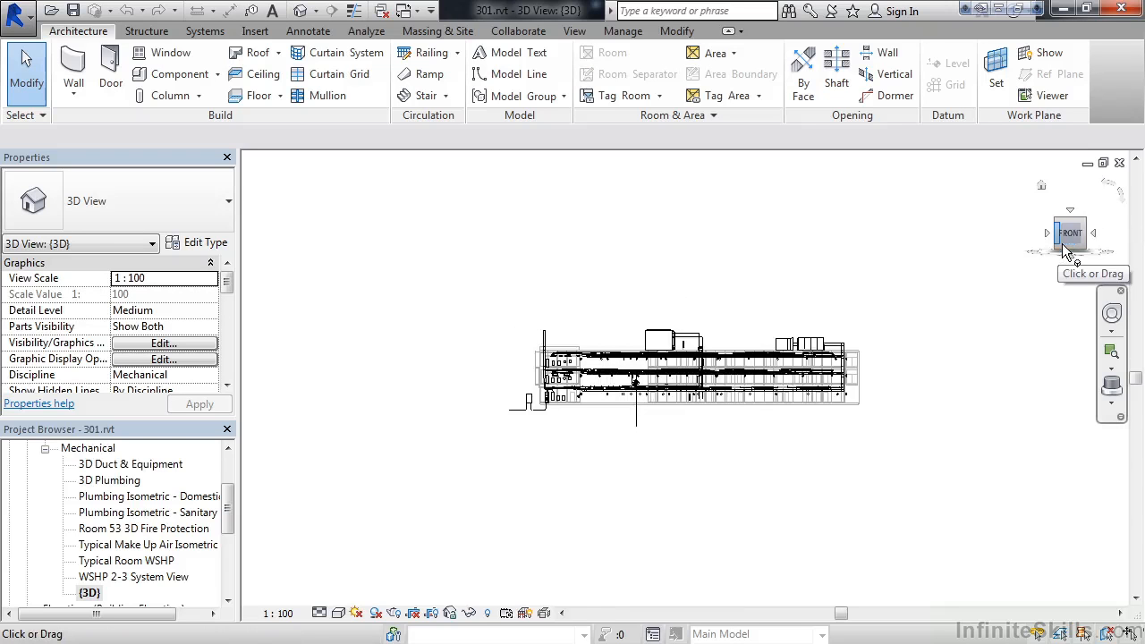
{"action": "mouse_move", "coordinate": [1053, 283]}
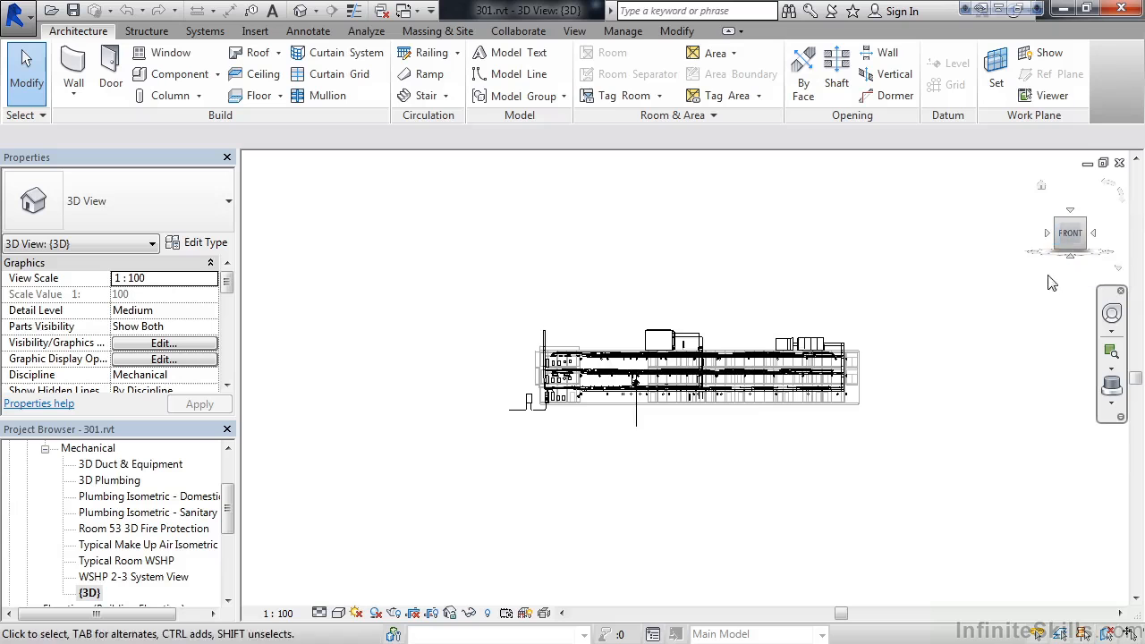
{"action": "mouse_move", "coordinate": [1070, 233]}
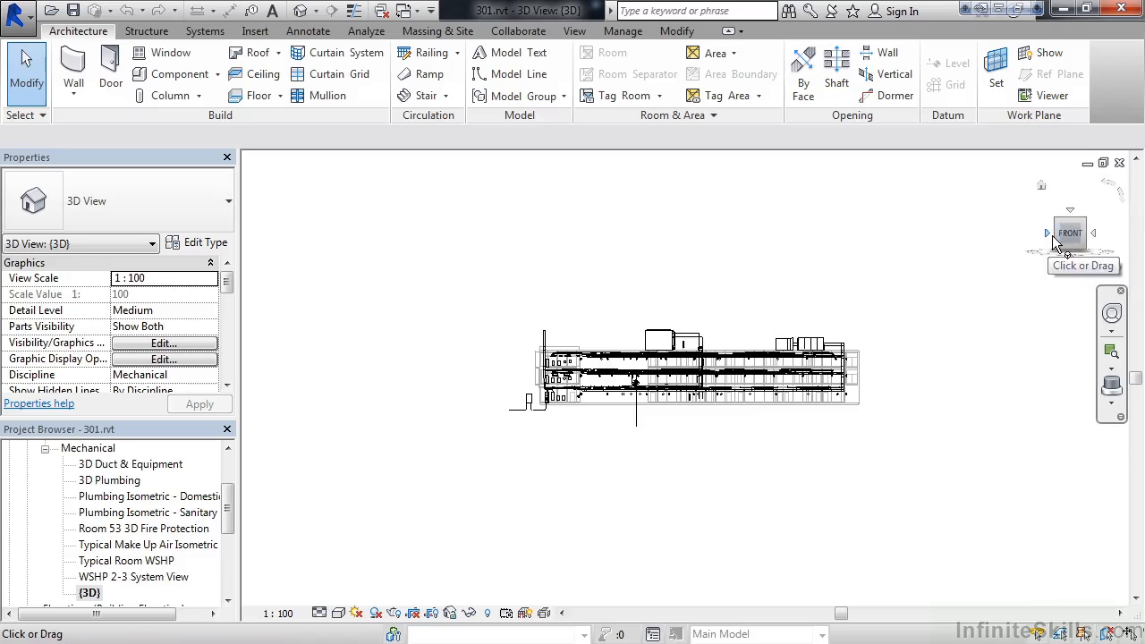
{"action": "left_click", "coordinate": [1071, 235]}
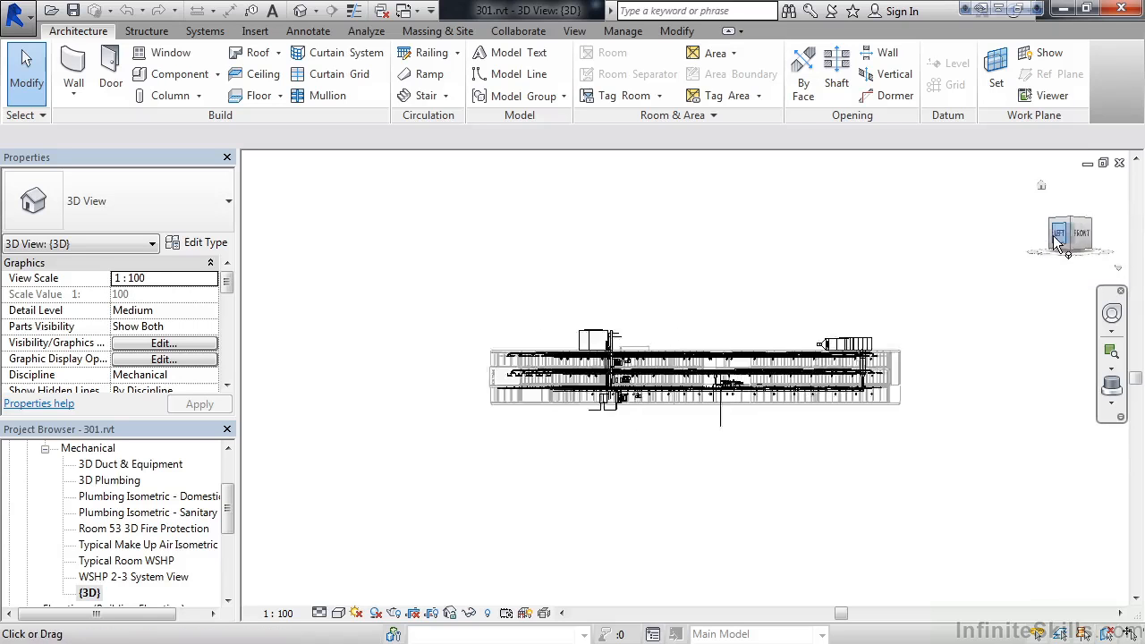
{"action": "left_click", "coordinate": [1071, 233]}
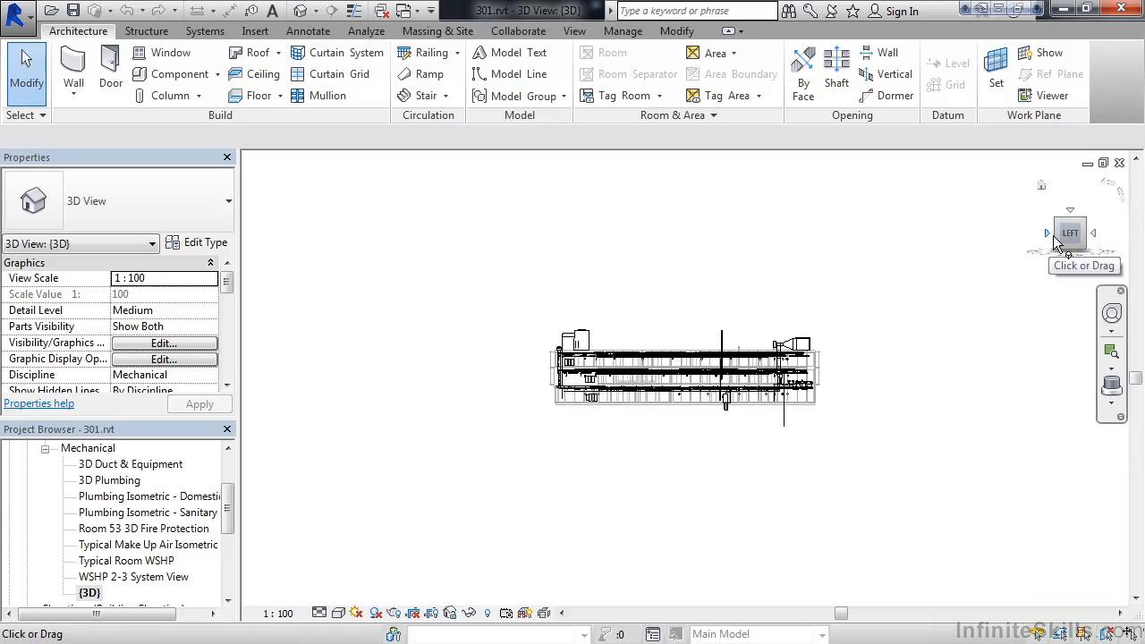
{"action": "mouse_move", "coordinate": [1036, 301]}
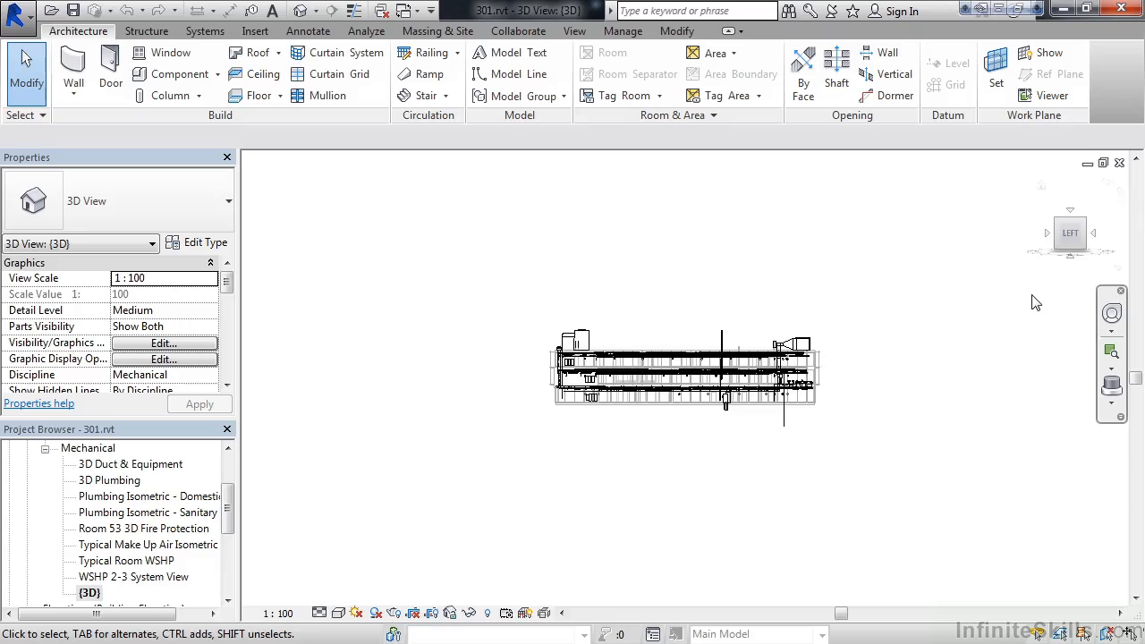
{"action": "mouse_move", "coordinate": [1071, 232]}
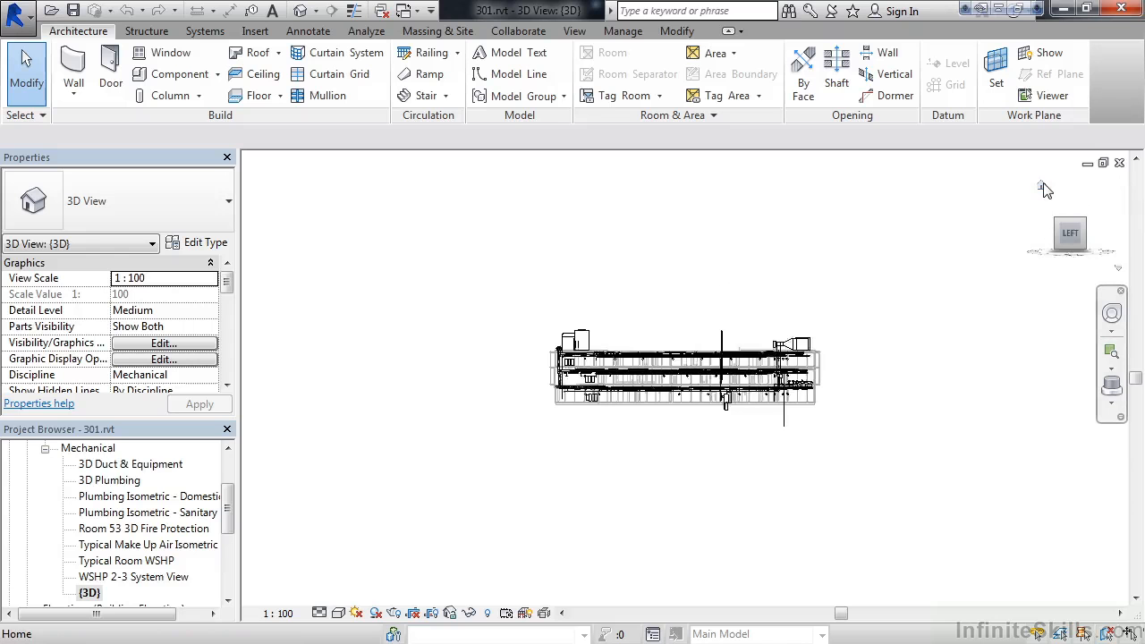
Return to an isometric corner view and orbit the model to another corner.
{"action": "left_click", "coordinate": [1045, 188]}
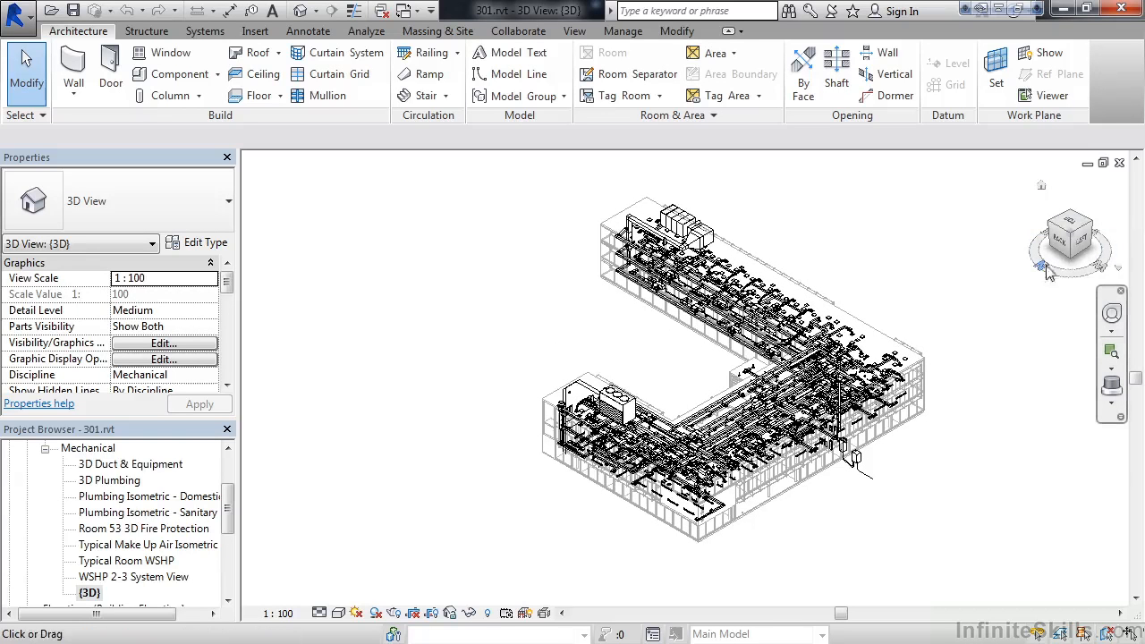
{"action": "mouse_move", "coordinate": [1049, 276]}
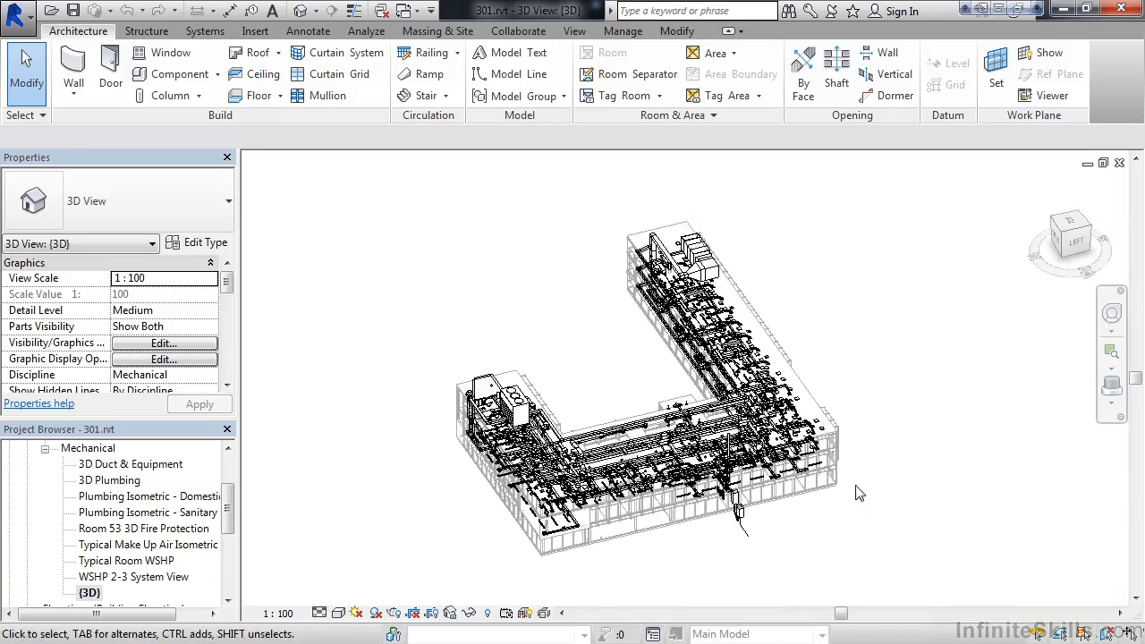
{"action": "mouse_move", "coordinate": [862, 474]}
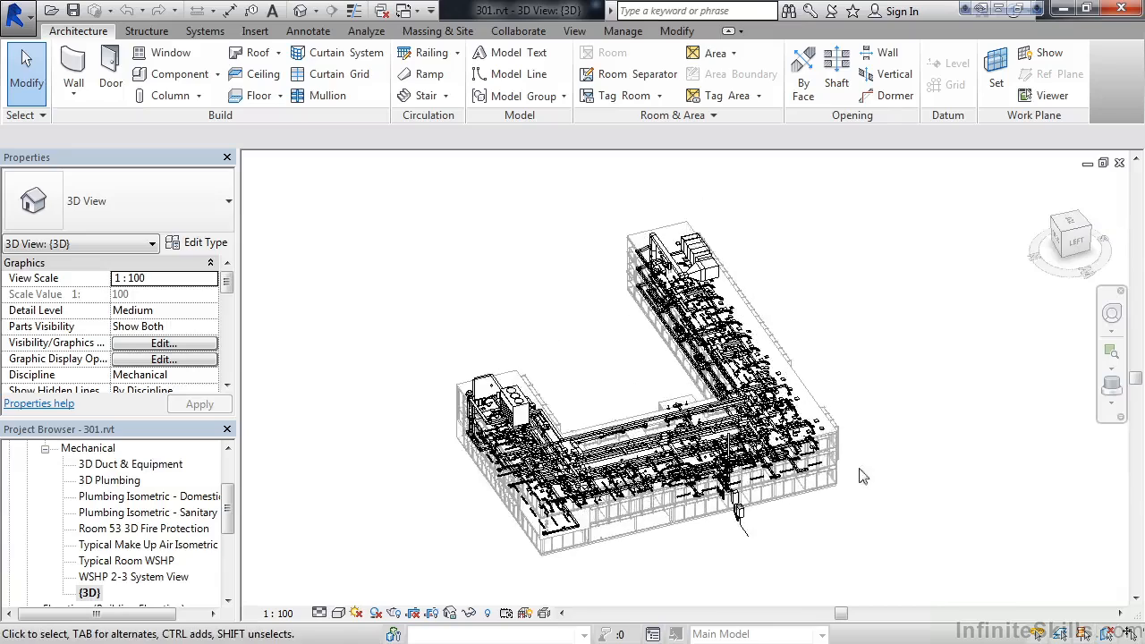
{"action": "left_click_drag", "start_coordinate": [862, 474], "coordinate": [859, 489]}
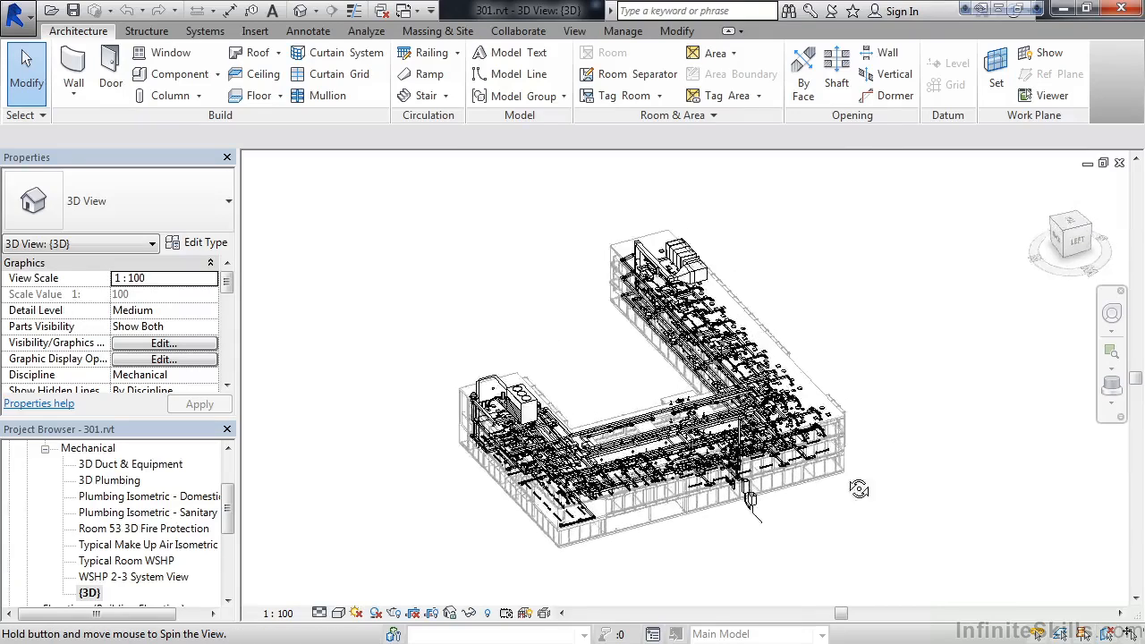